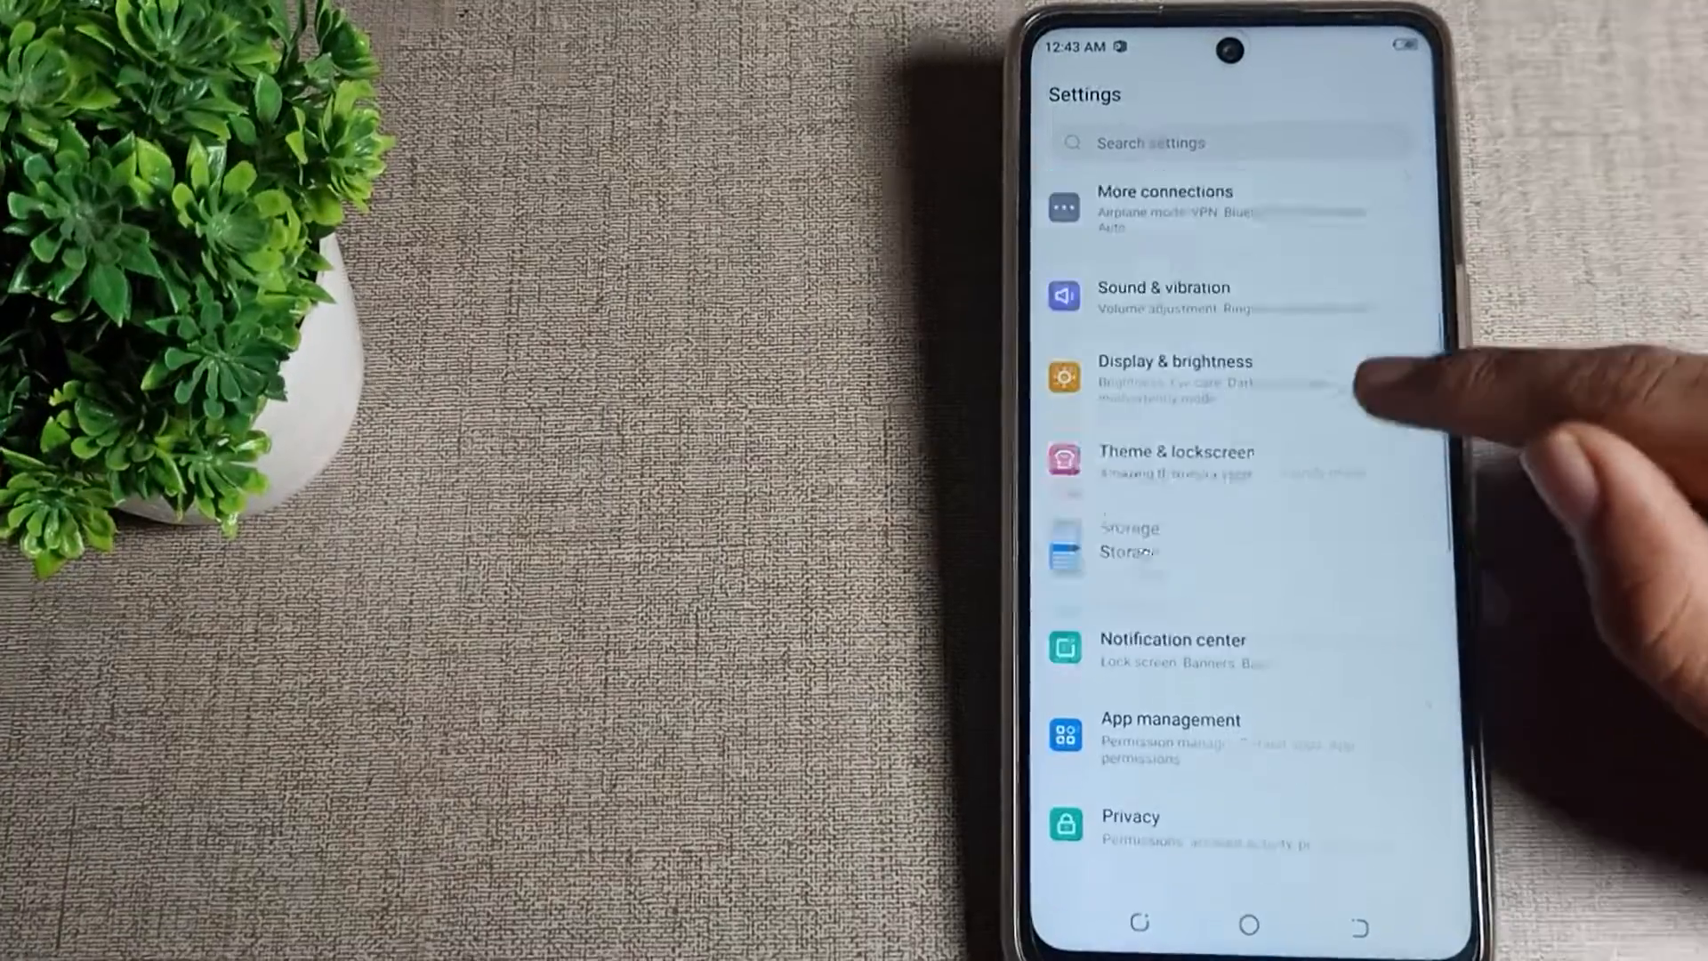
Scroll the Sound & vibration page to the Other sounds and vibrations options.
scroll(up, 3)
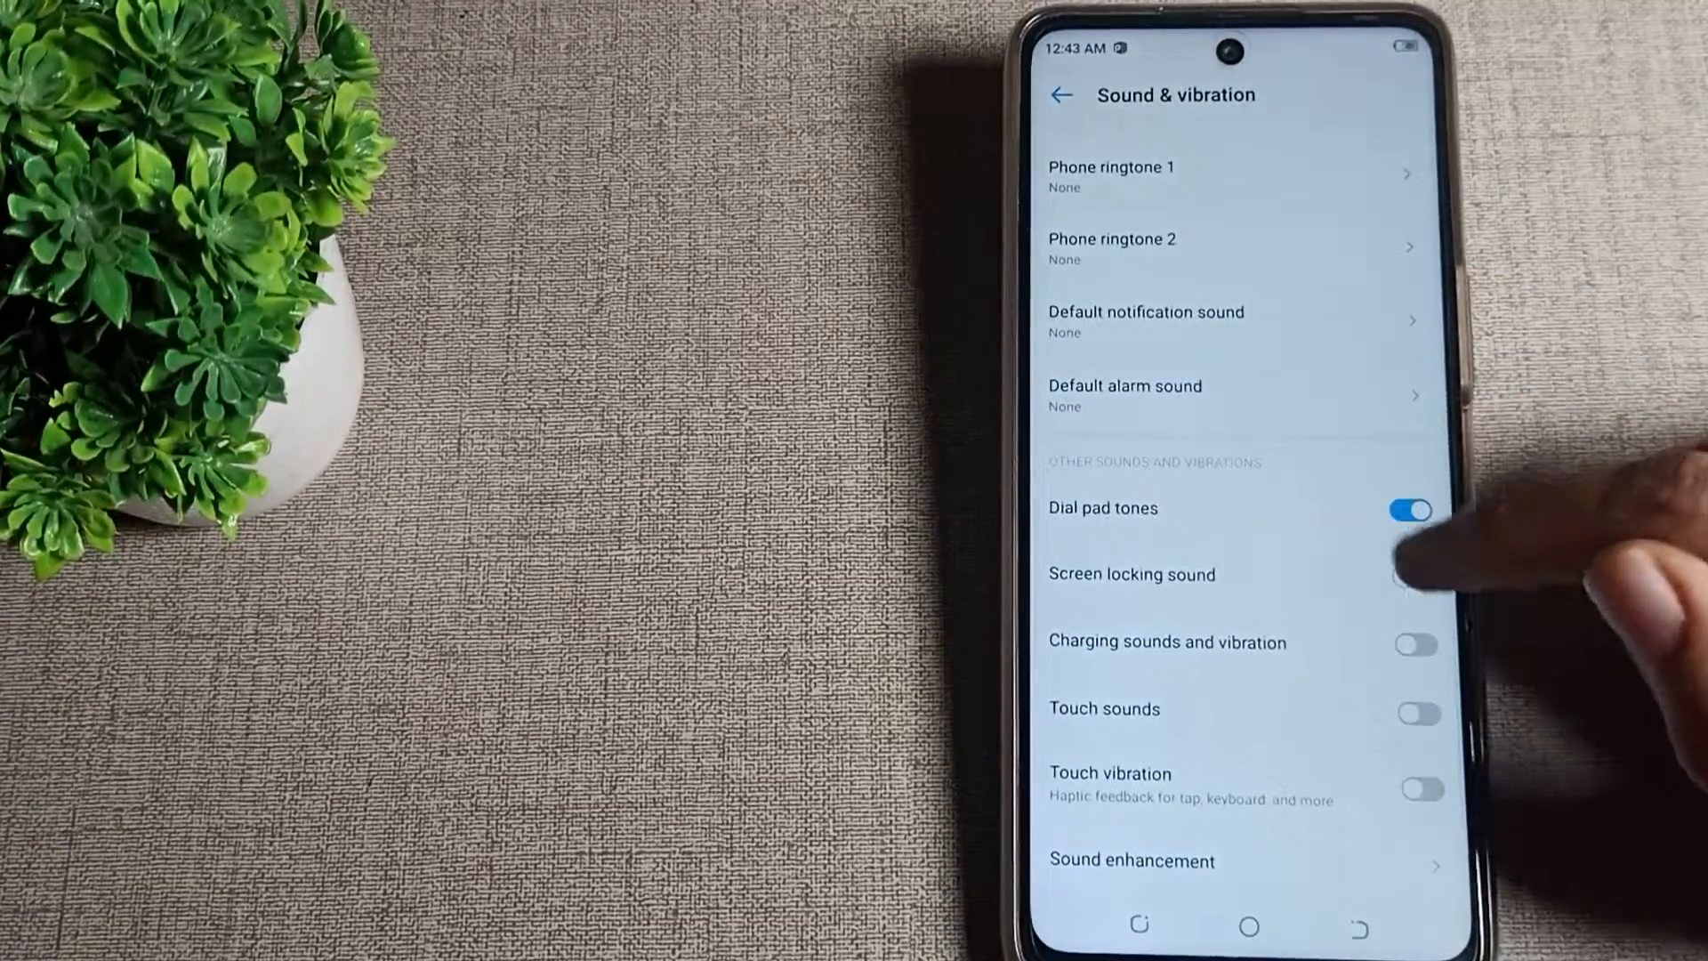
Switch off the Dial pad tones toggle under Other sounds and vibrations.
click(1413, 509)
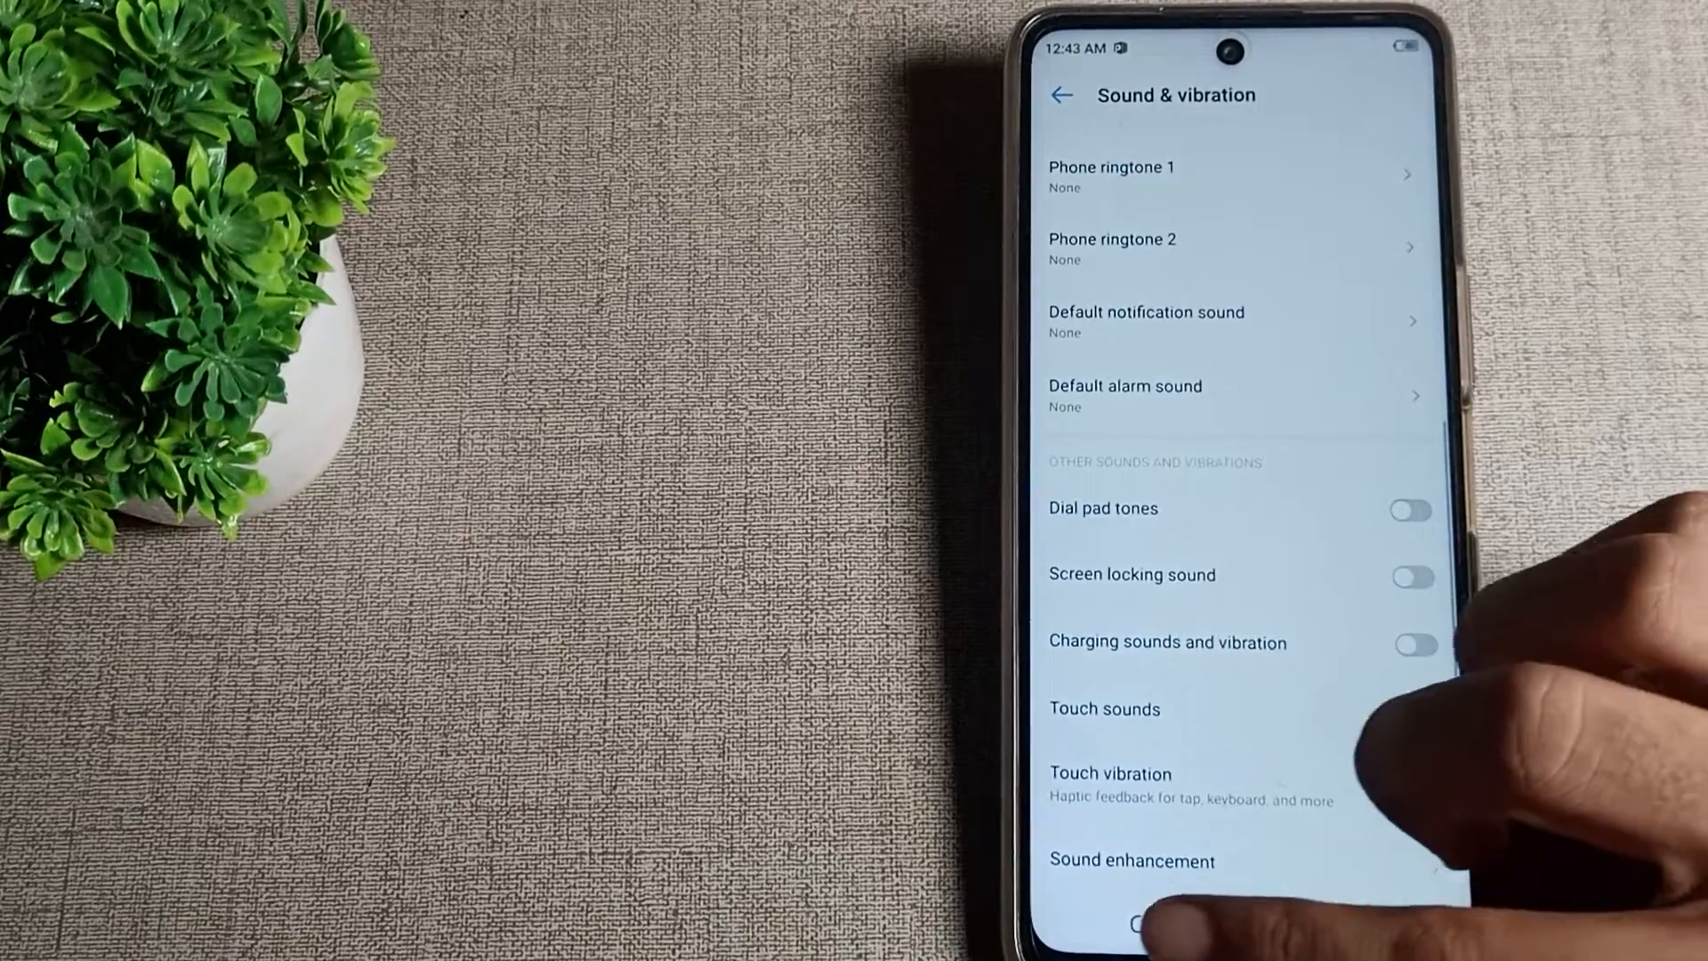